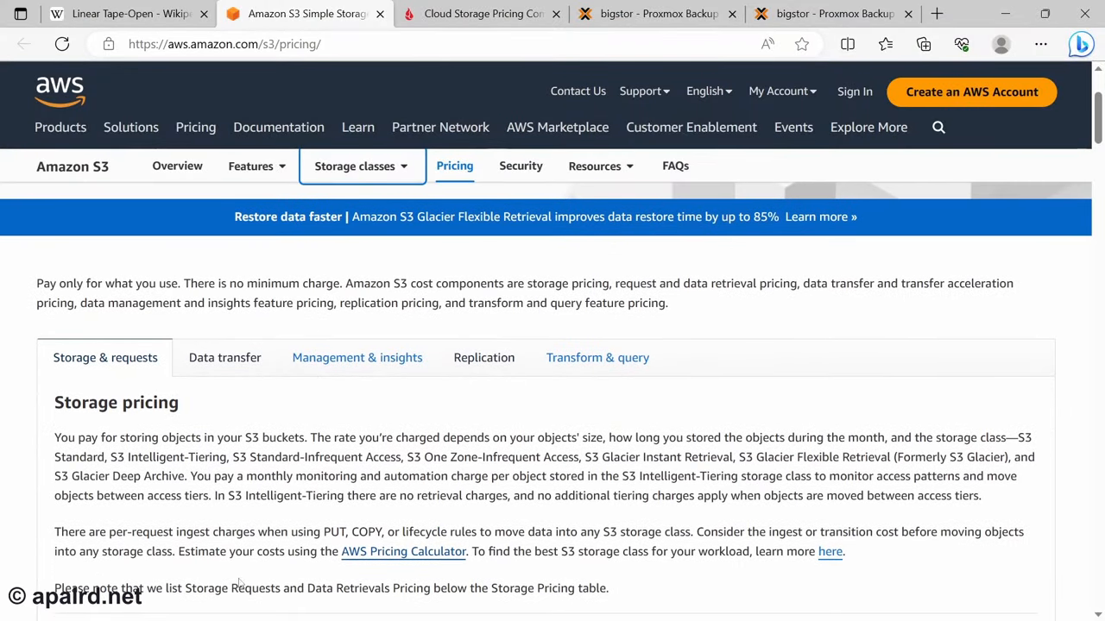
scroll("down", 3)
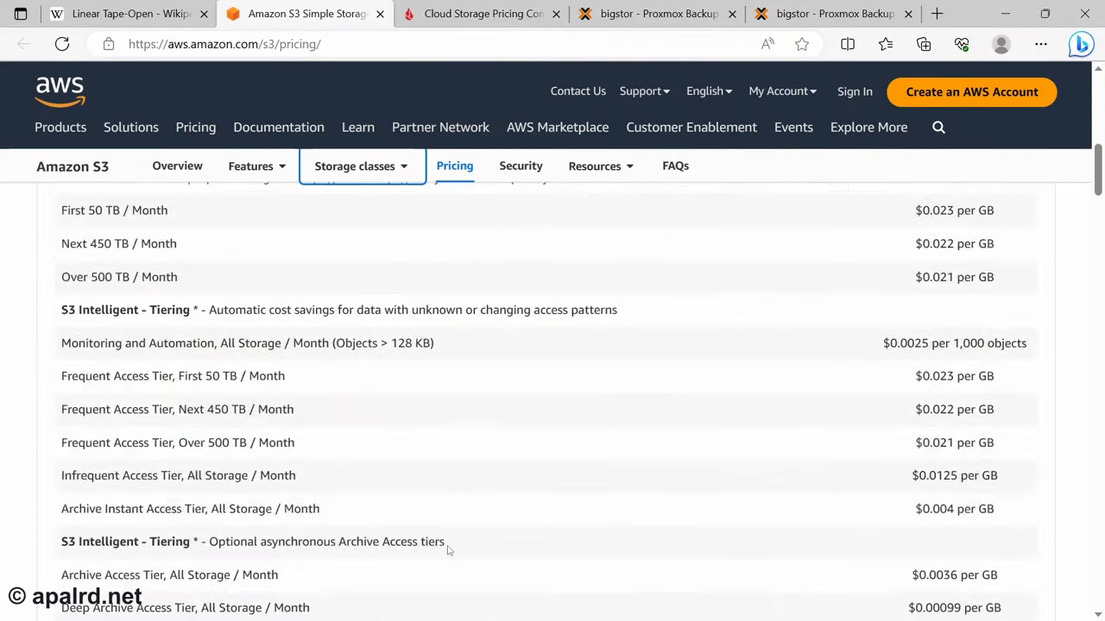
scroll("up", 3)
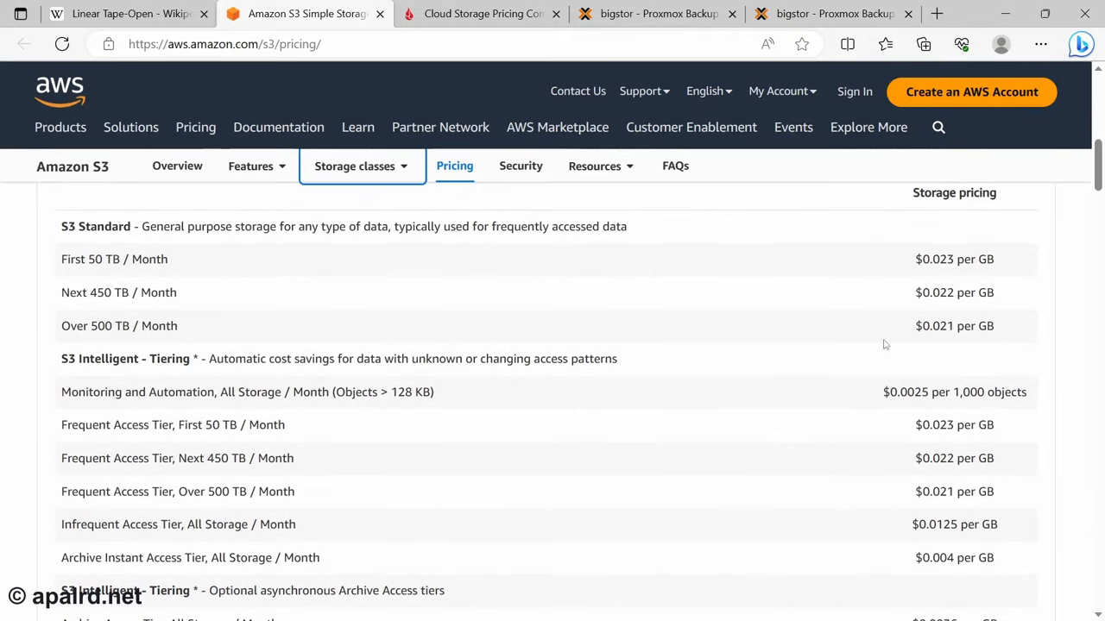
scroll("down", 3)
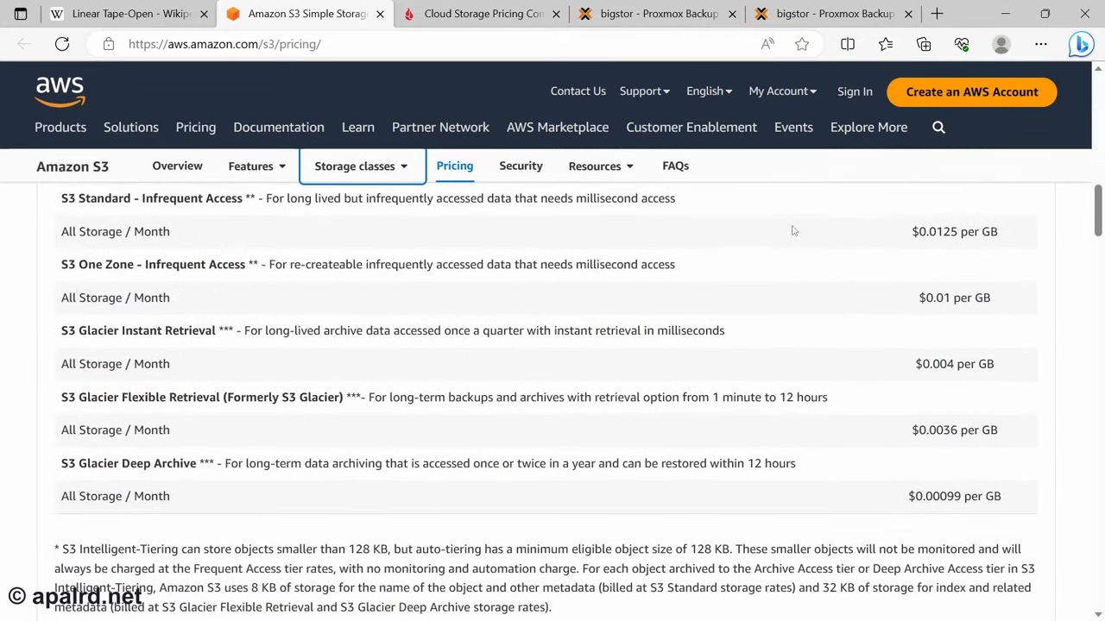
scroll("down", 3)
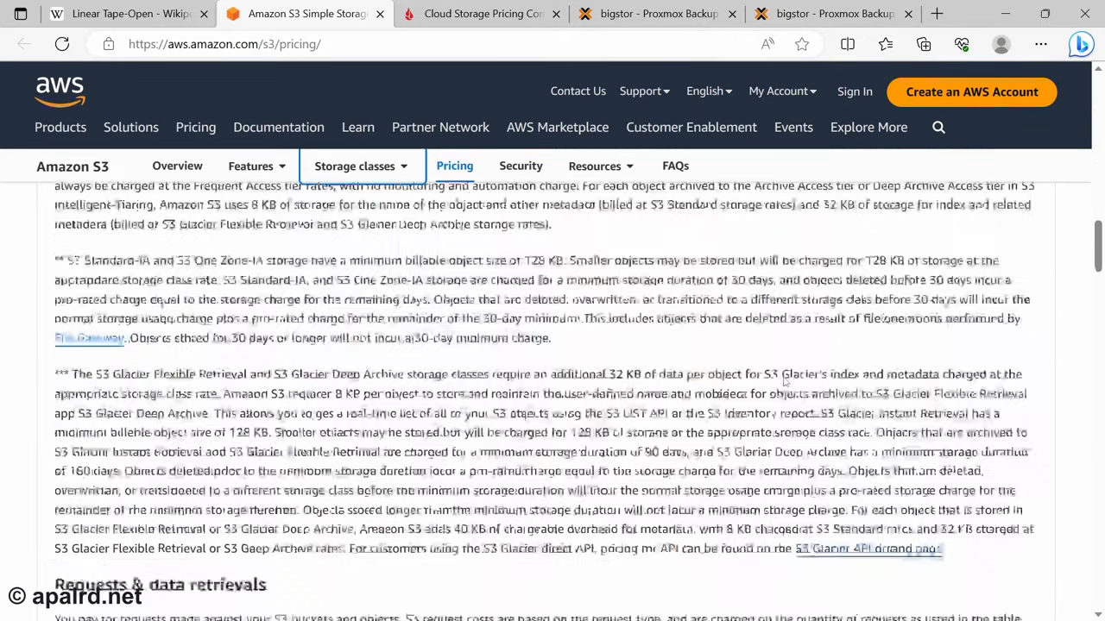
scroll("down", 3)
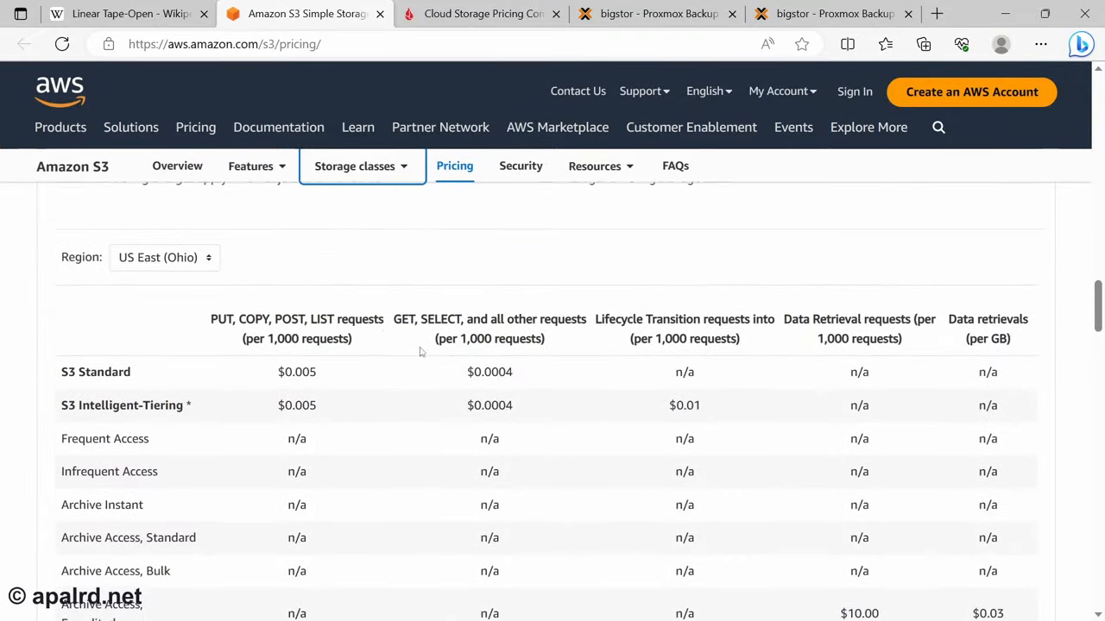
scroll("down", 3)
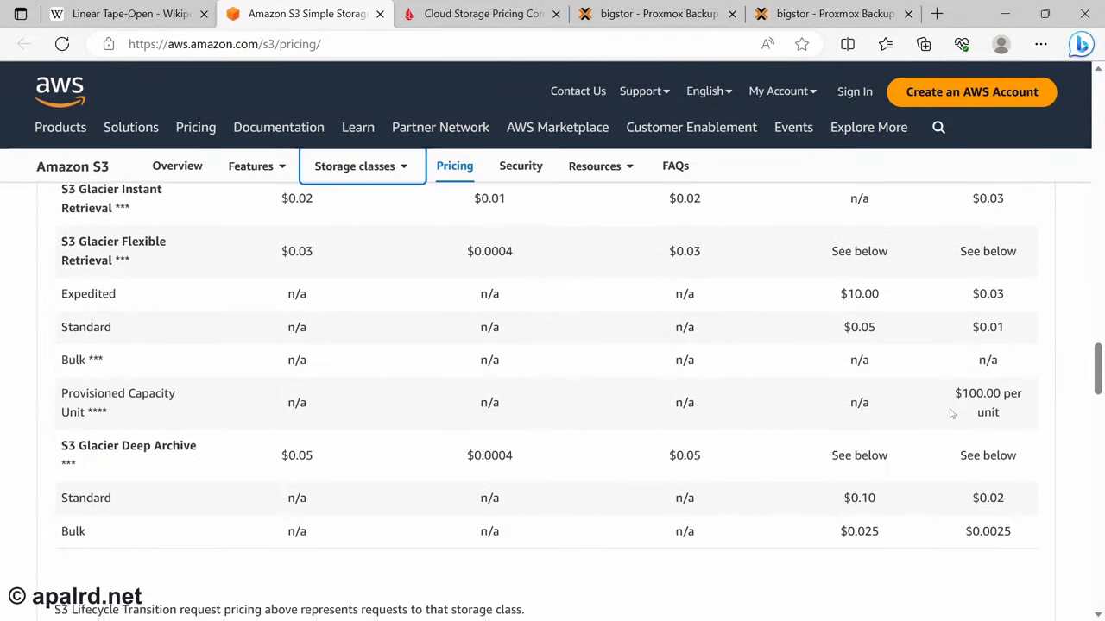
scroll("down", 3)
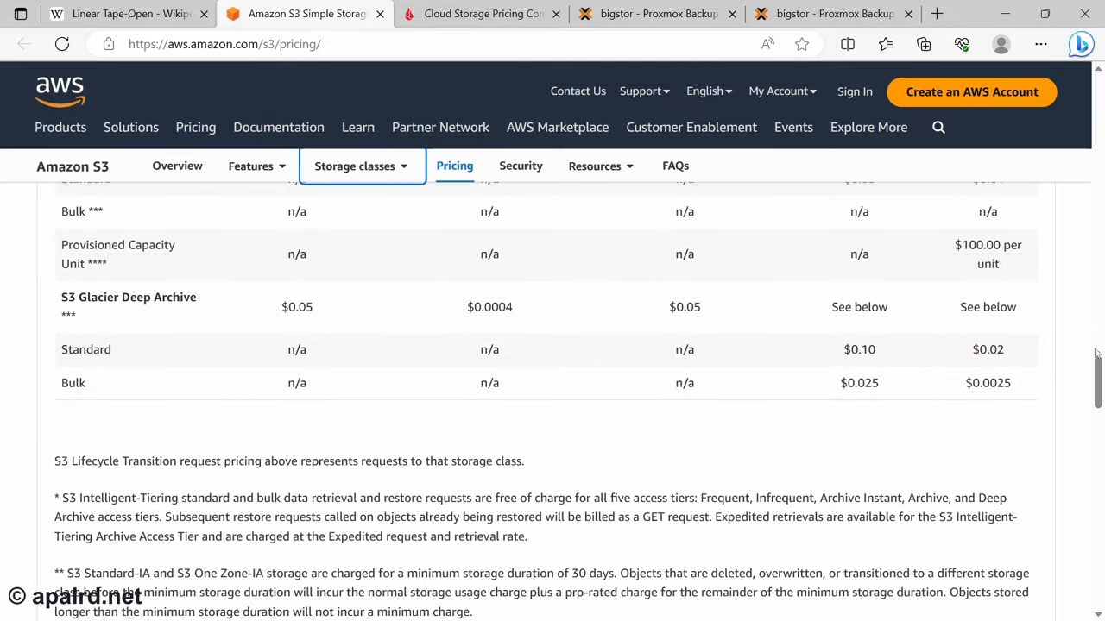
scroll("up", 3)
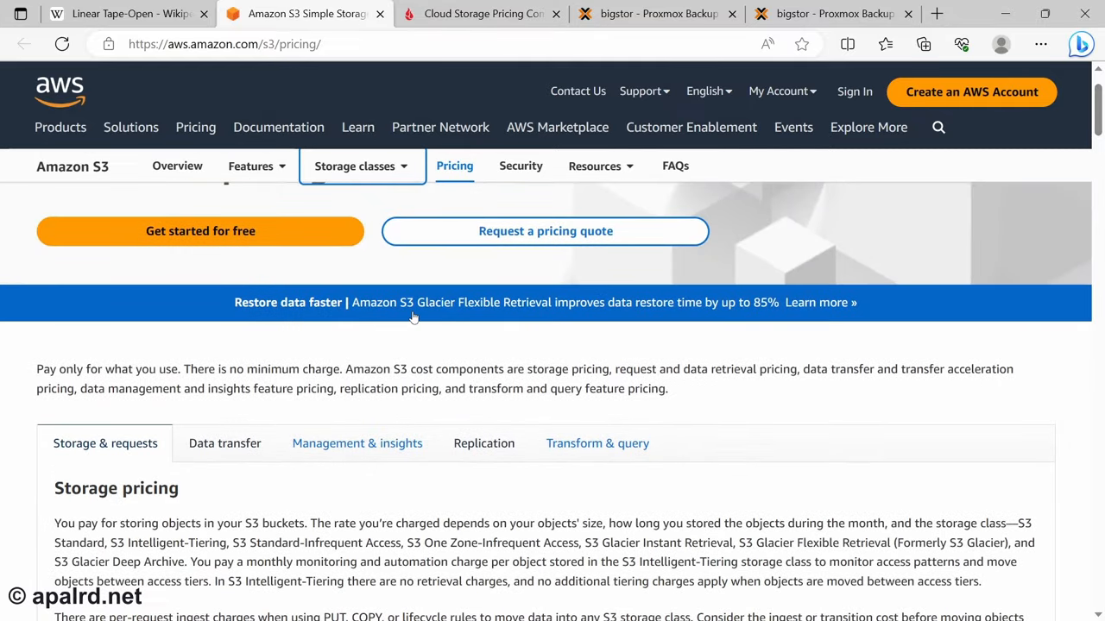
scroll("down", 3)
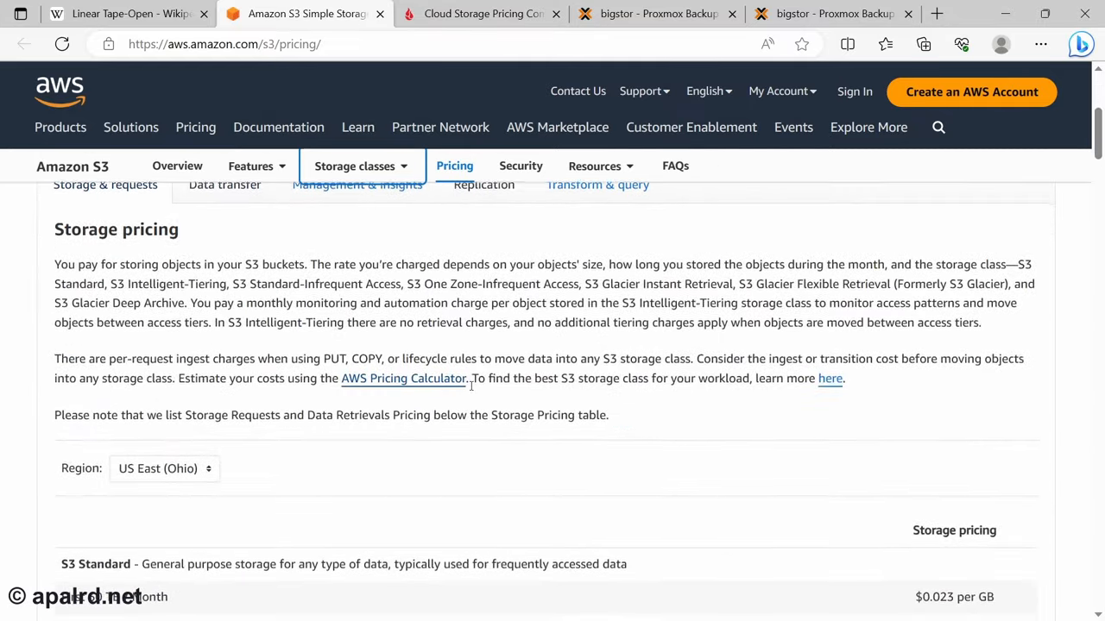